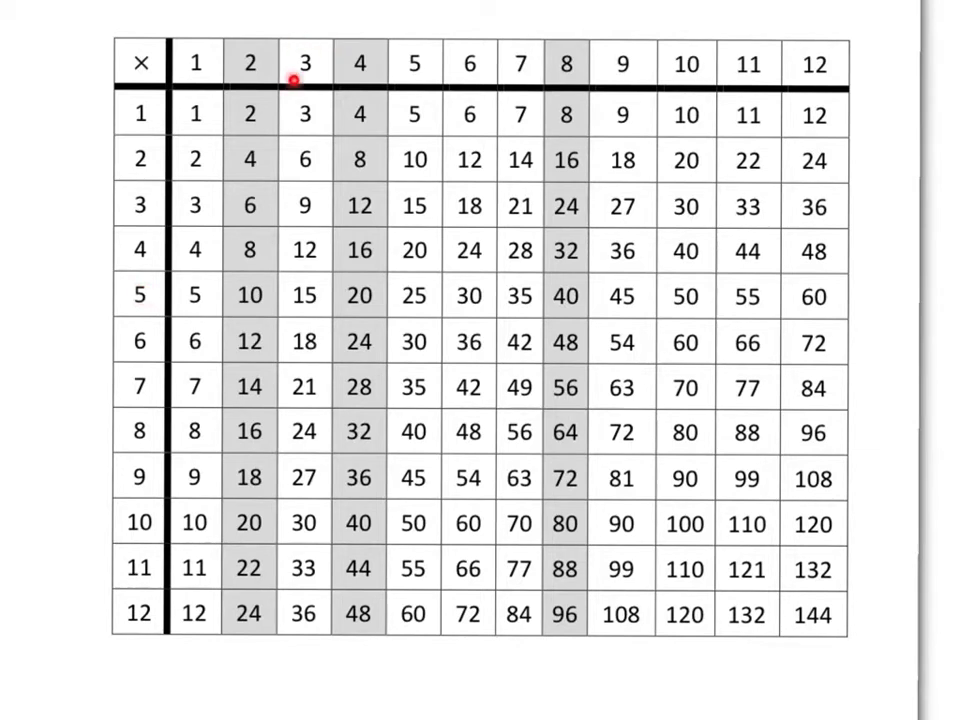
{"action": "mouse_move", "coordinate": [318, 42]}
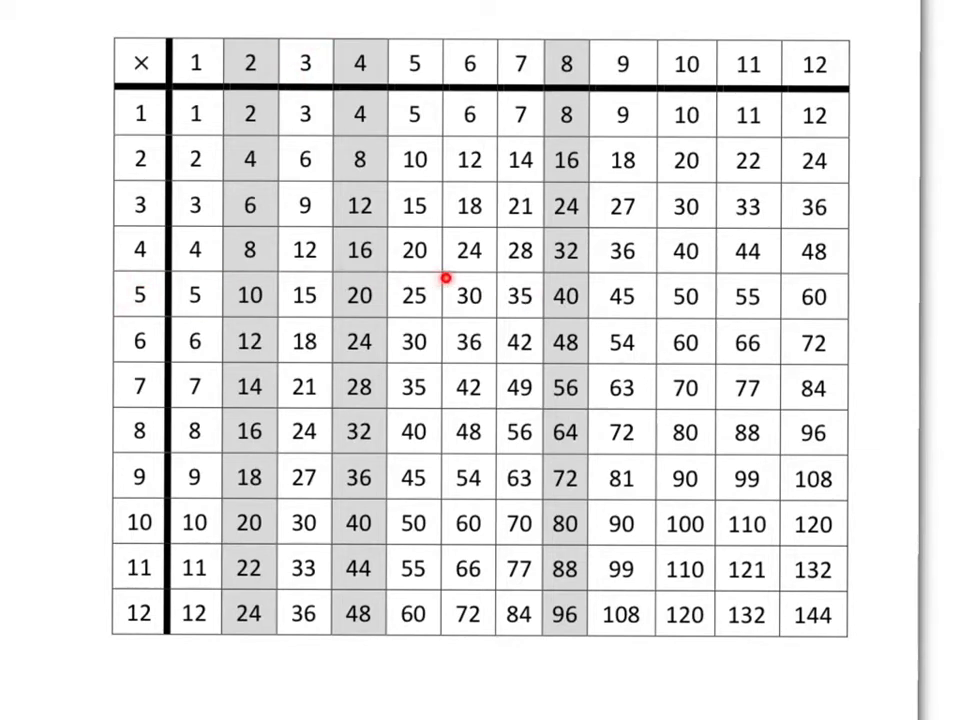
{"action": "mouse_move", "coordinate": [333, 290]}
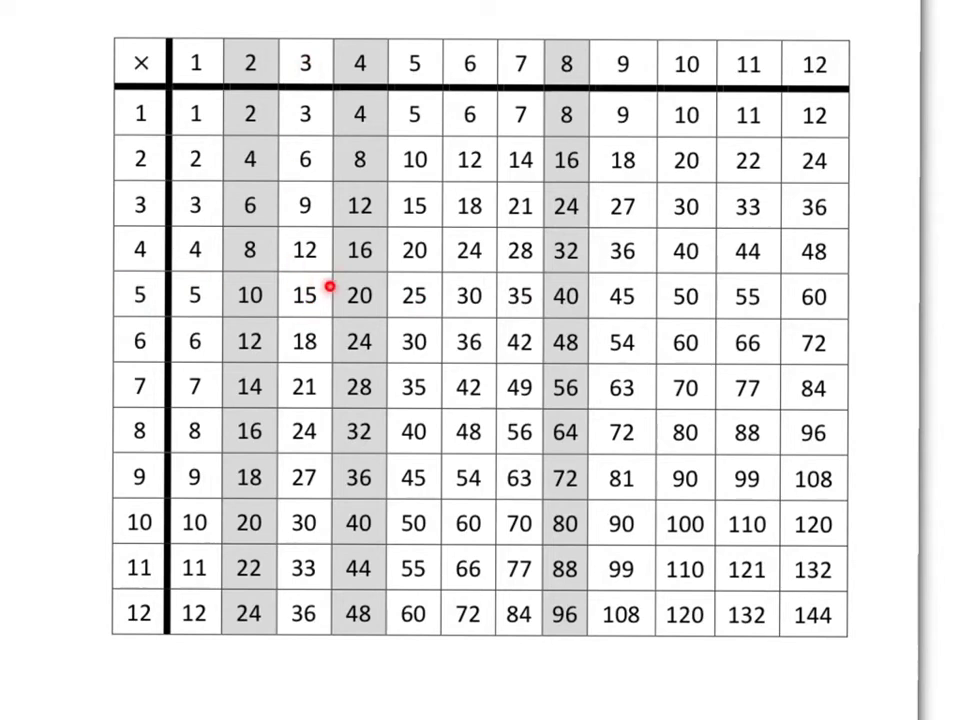
{"action": "mouse_move", "coordinate": [305, 245]}
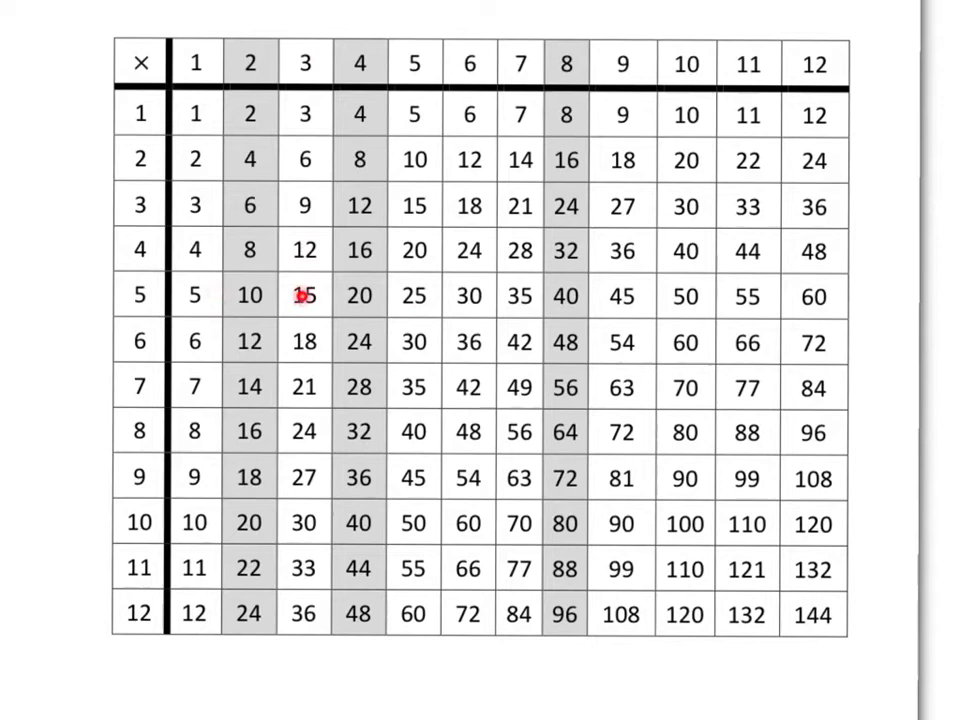
{"action": "mouse_move", "coordinate": [307, 277]}
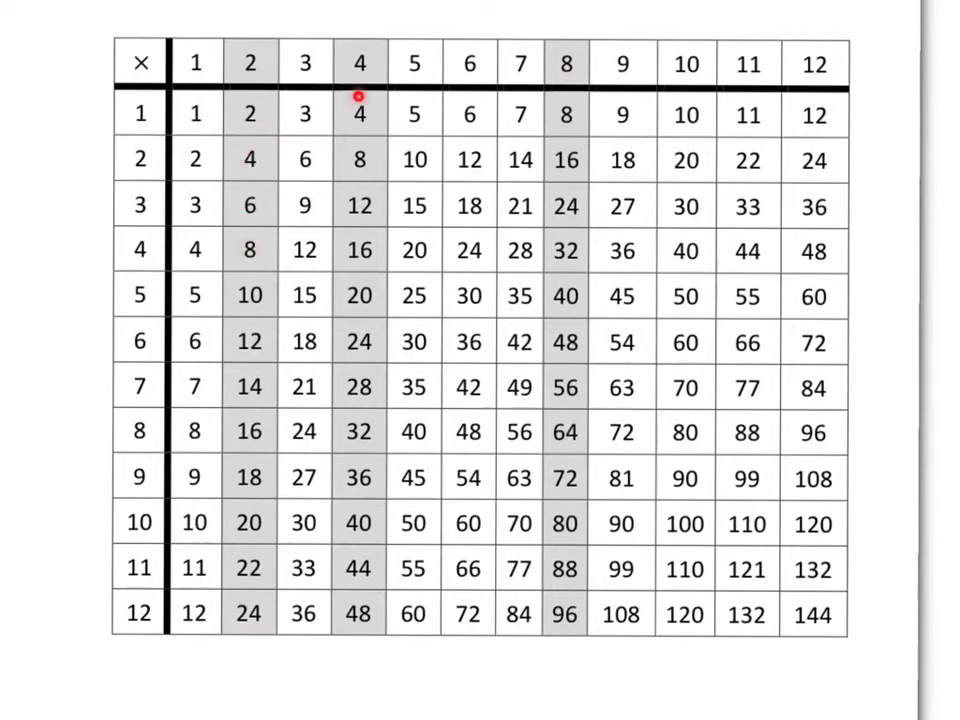
{"action": "mouse_move", "coordinate": [340, 208]}
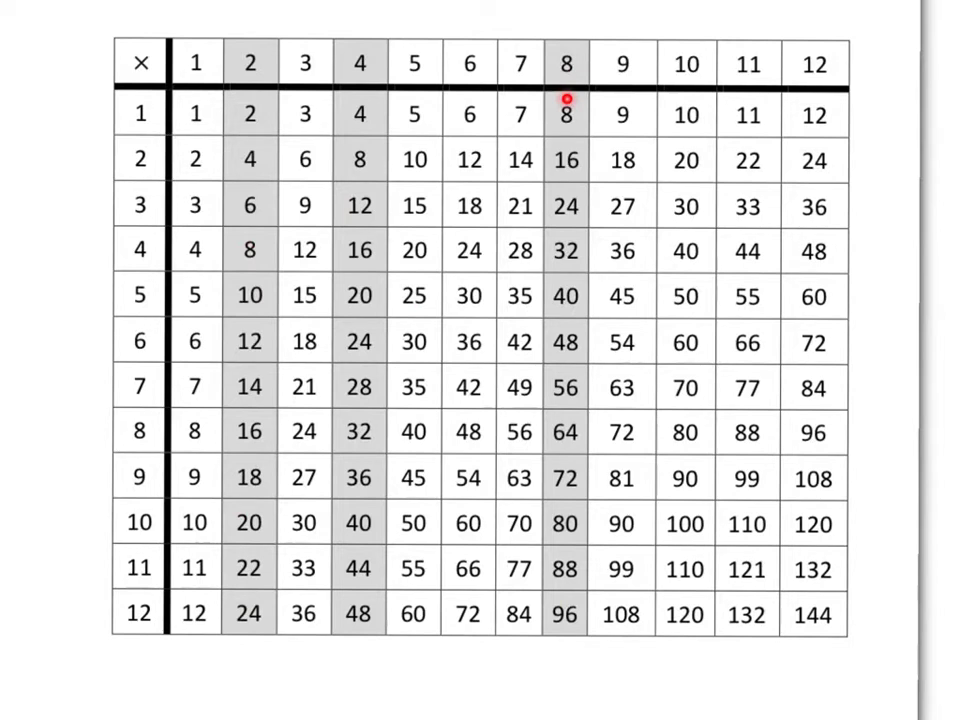
{"action": "mouse_move", "coordinate": [350, 109]}
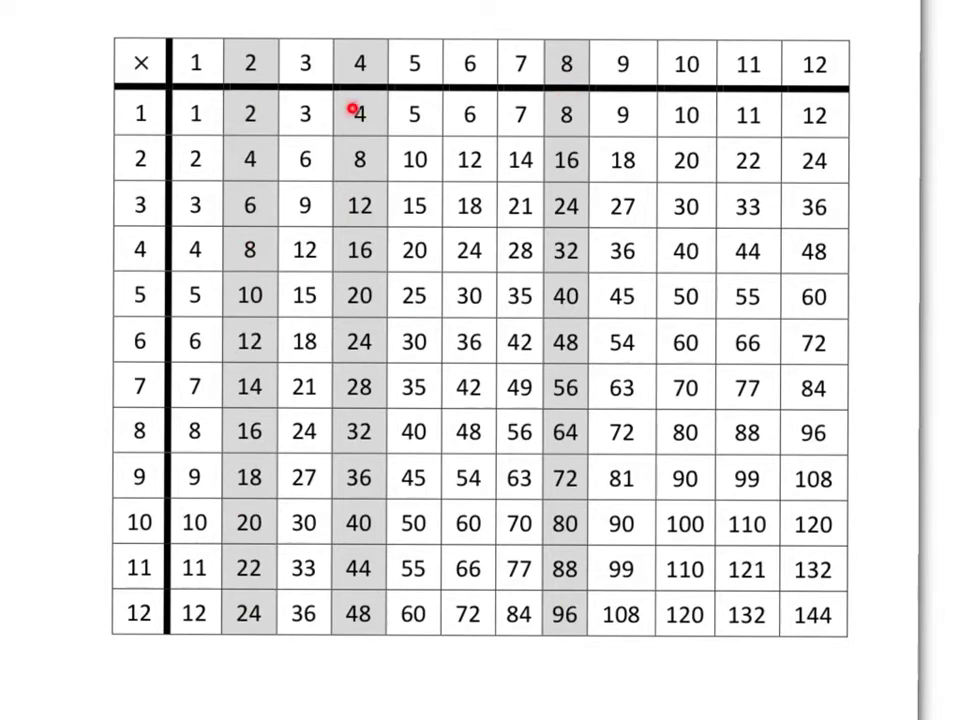
{"action": "mouse_move", "coordinate": [579, 114]}
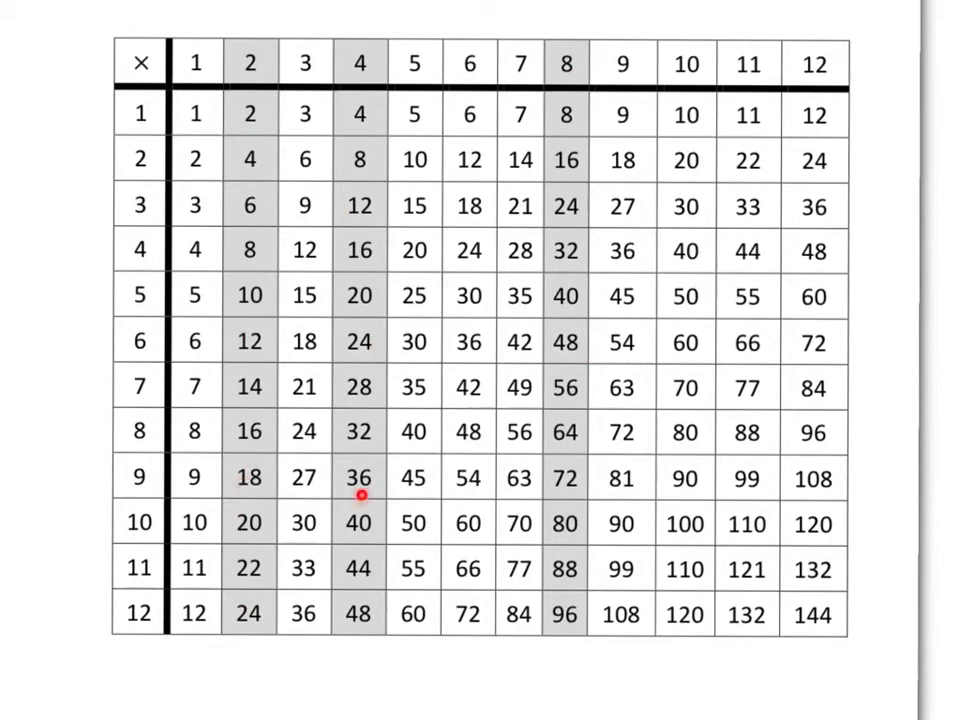
{"action": "mouse_move", "coordinate": [572, 496]}
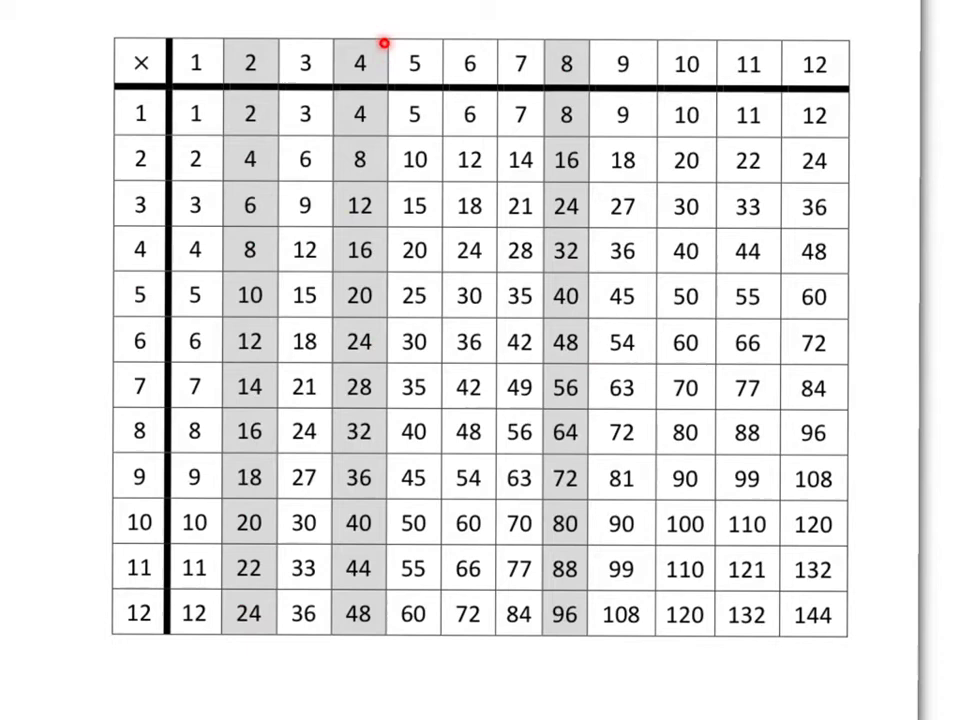
{"action": "mouse_move", "coordinate": [566, 42]}
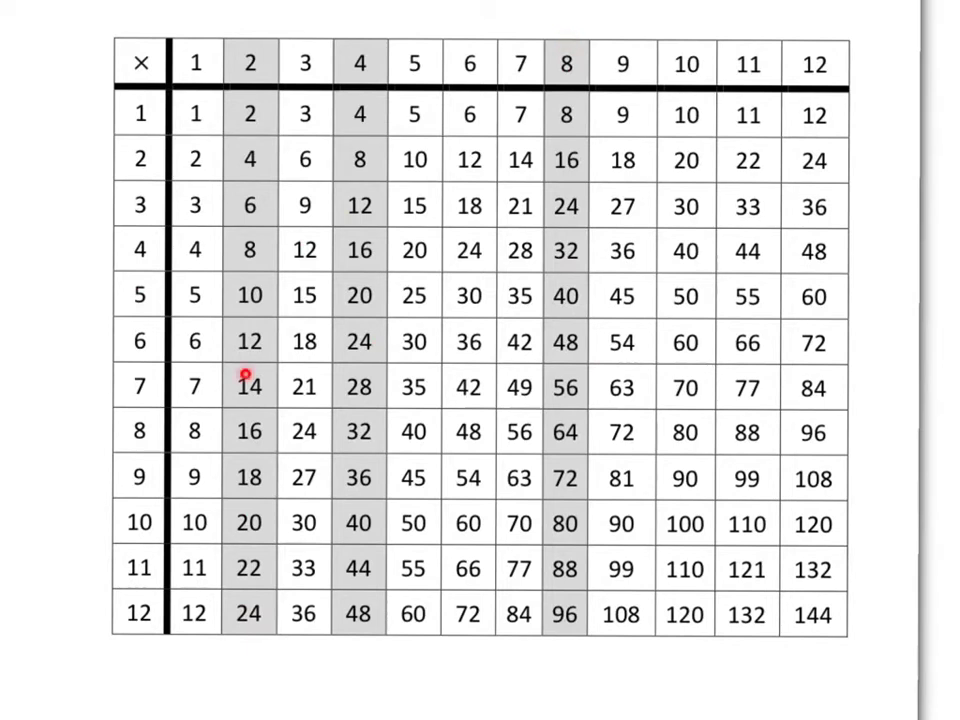
{"action": "mouse_move", "coordinate": [351, 384]}
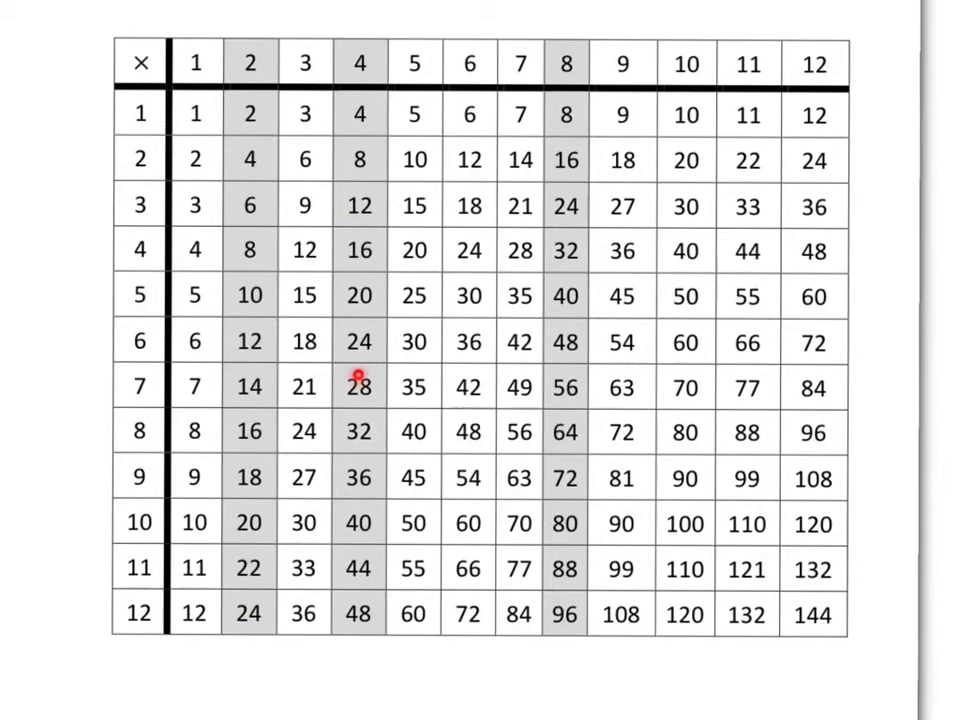
{"action": "mouse_move", "coordinate": [568, 377]}
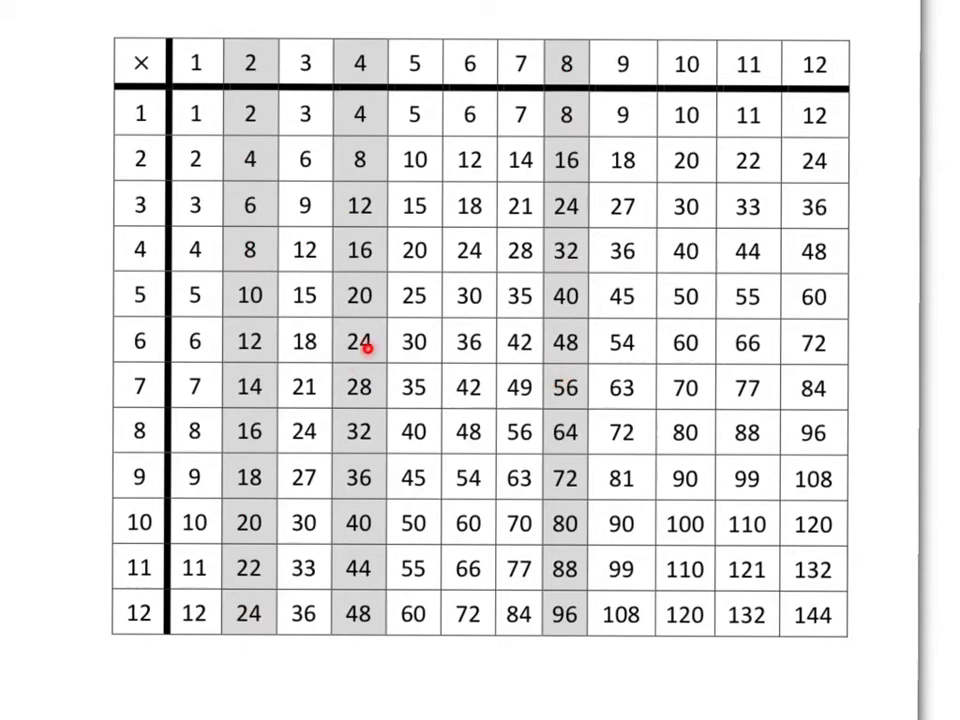
{"action": "mouse_move", "coordinate": [556, 366]}
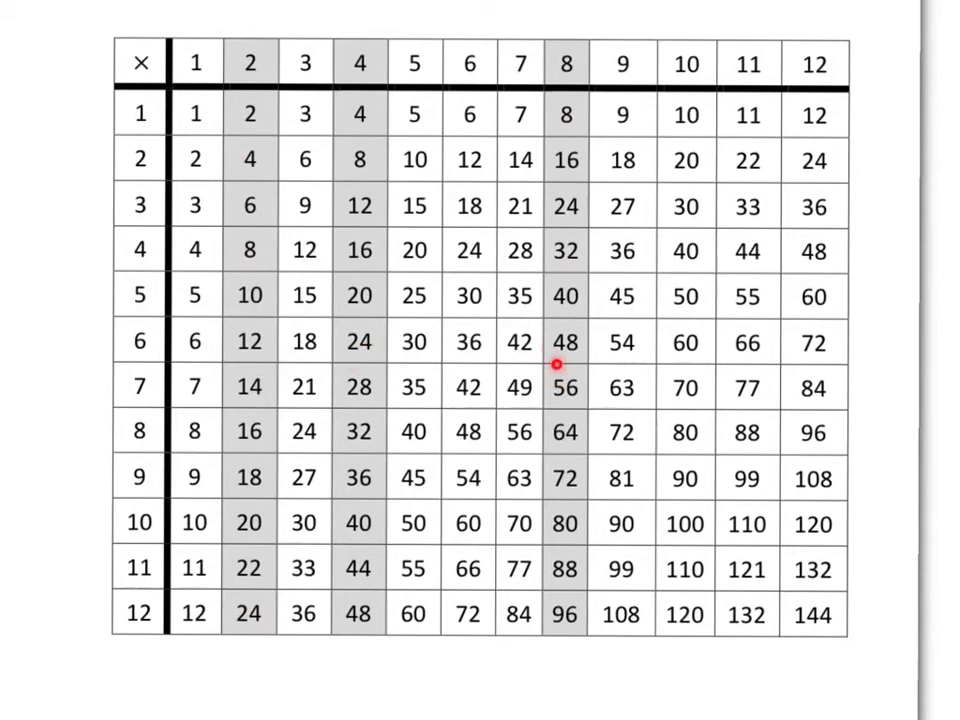